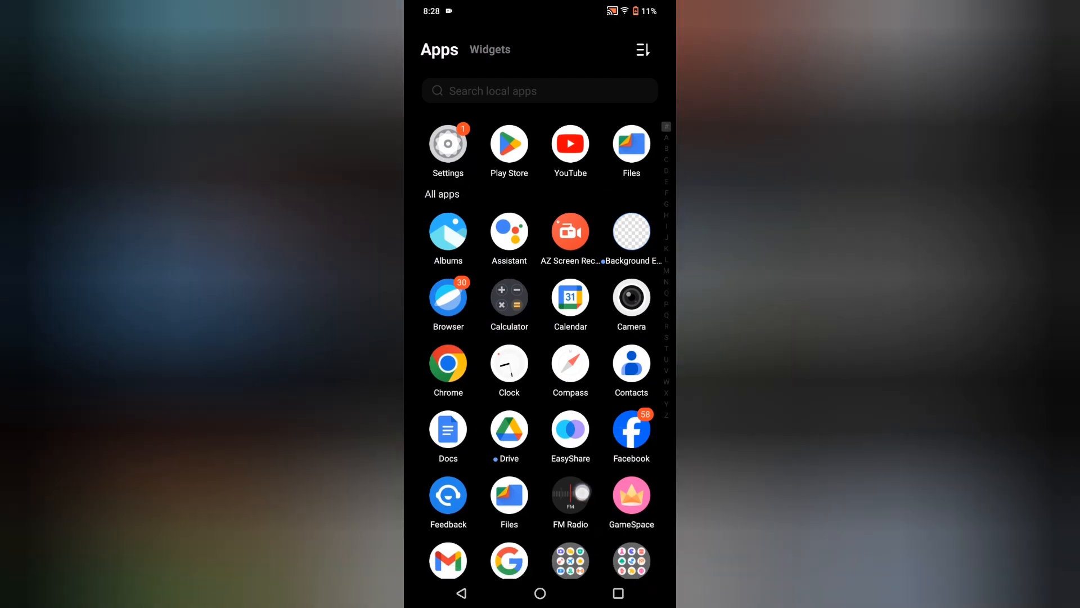
Open the phone's Settings app.
scroll("down", 3)
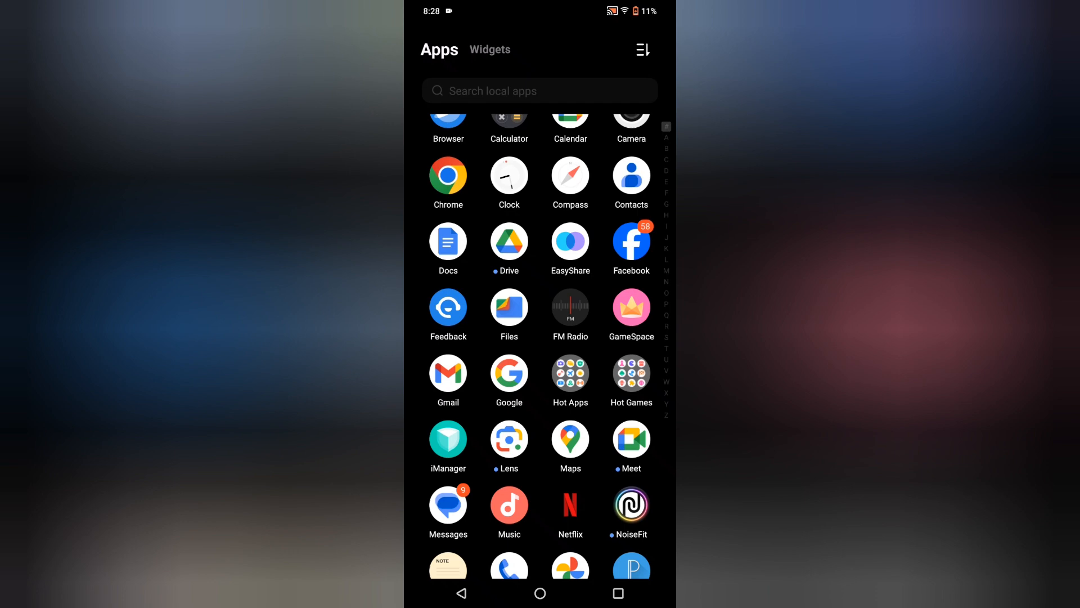
scroll("up", 3)
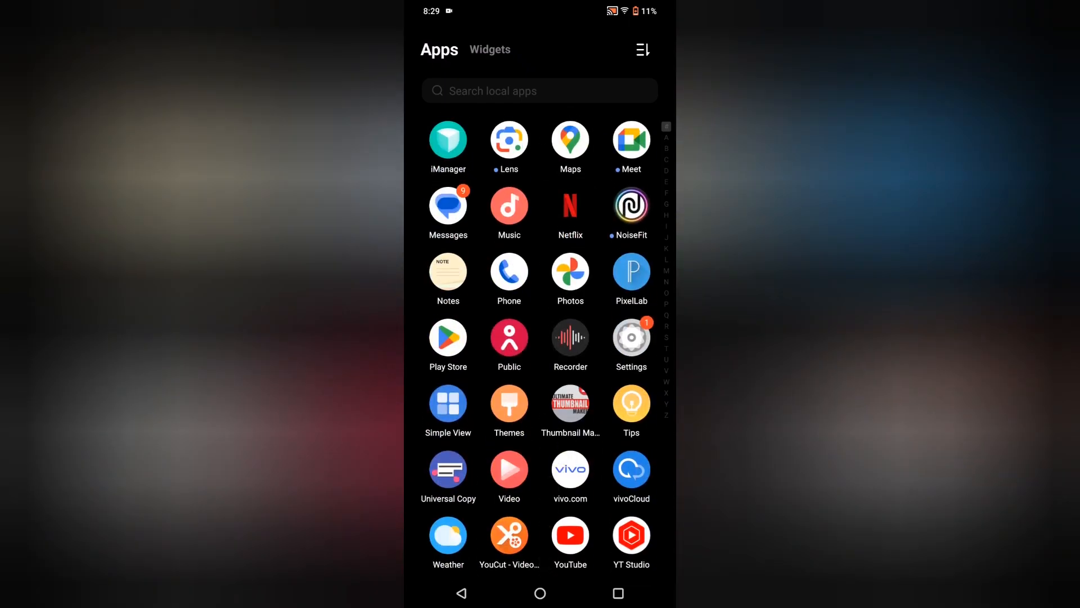
scroll("up", 3)
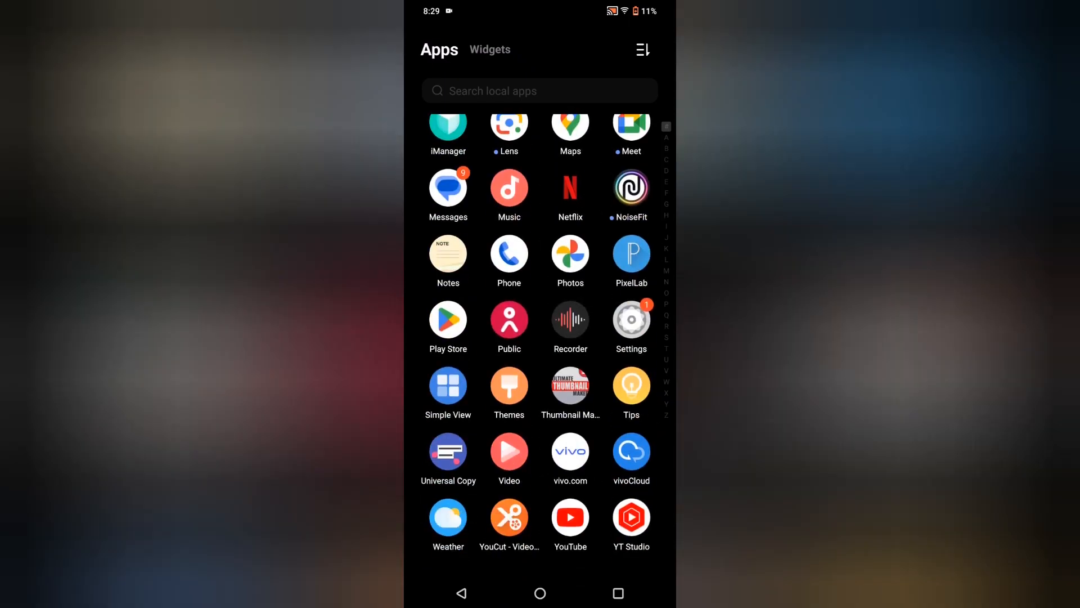
scroll("up", 3)
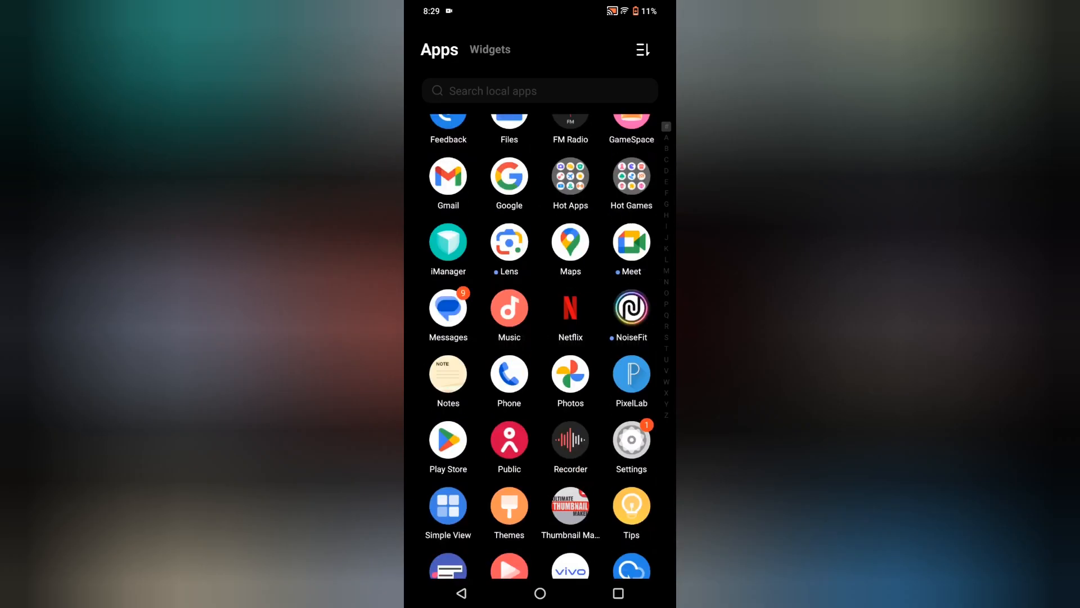
scroll("down", 3)
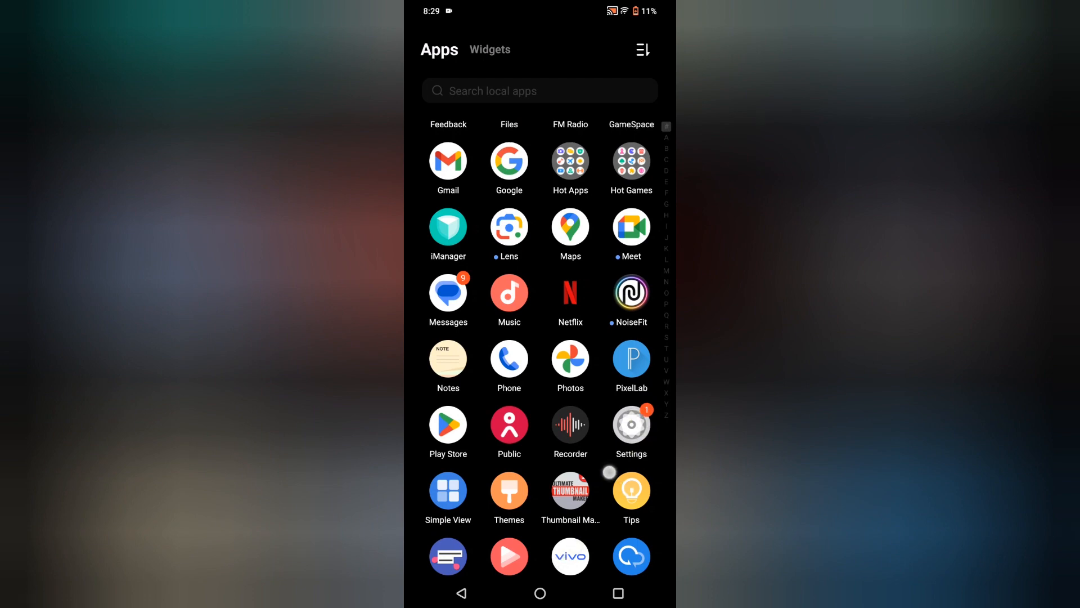
left_click(630, 424)
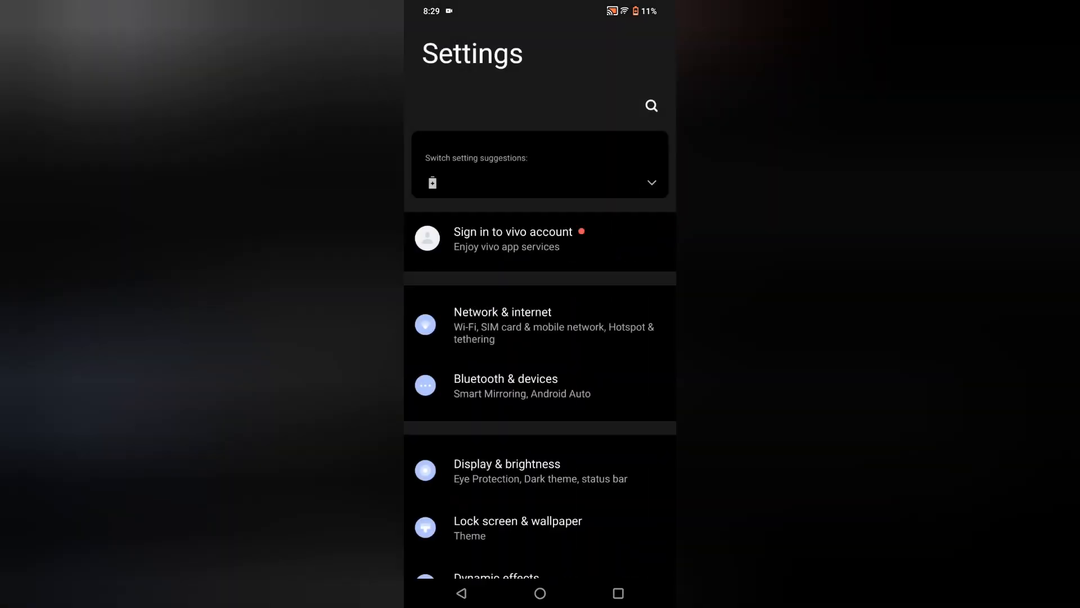
Go to System, then the Backup & restore page.
scroll("up", 3)
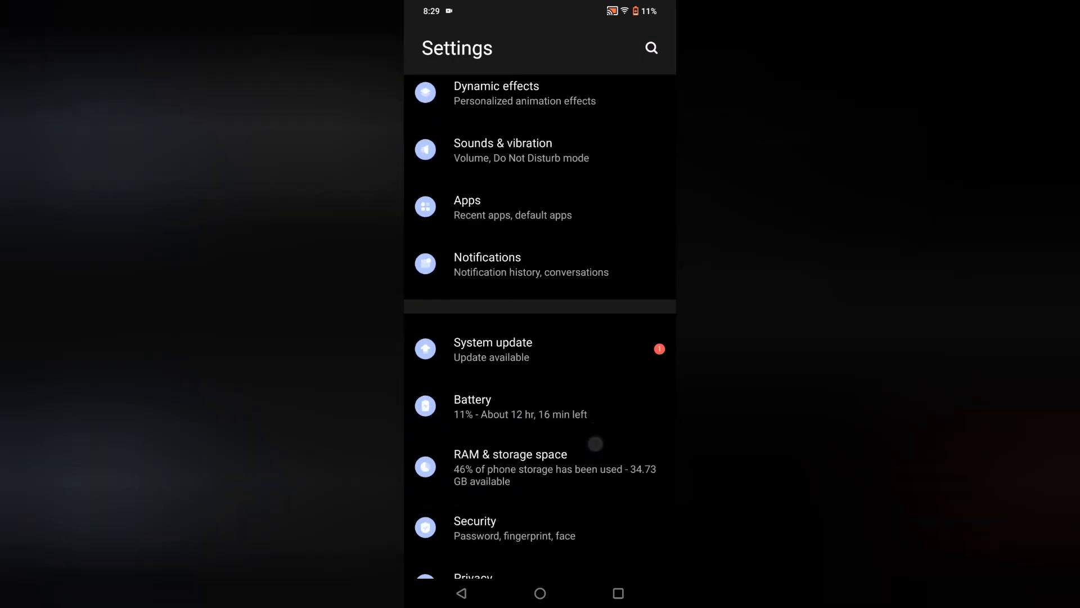
scroll("down", 3)
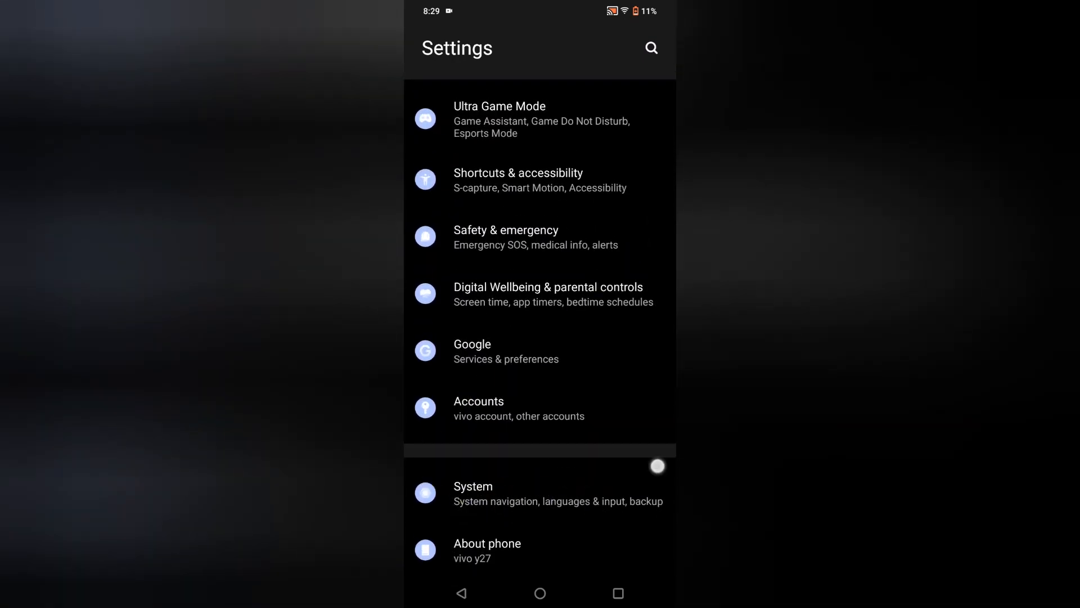
left_click(472, 485)
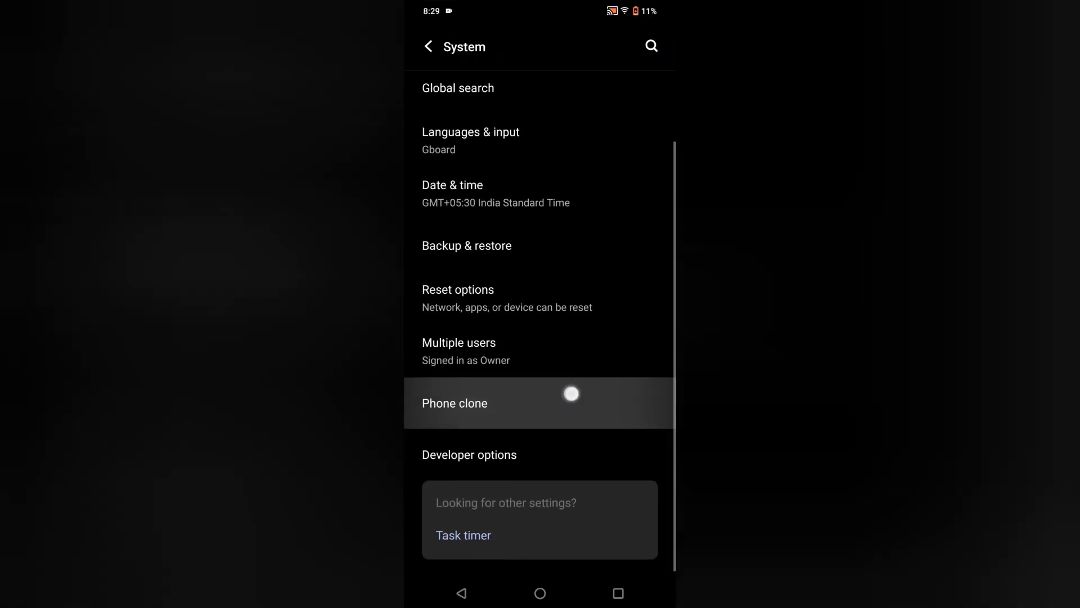
scroll("up", 3)
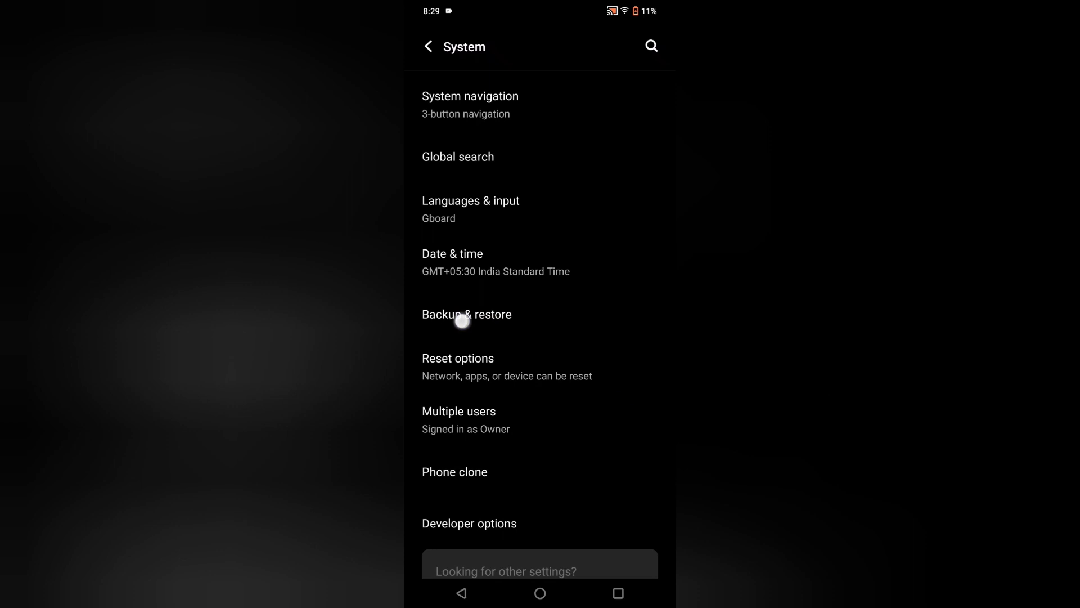
left_click(466, 314)
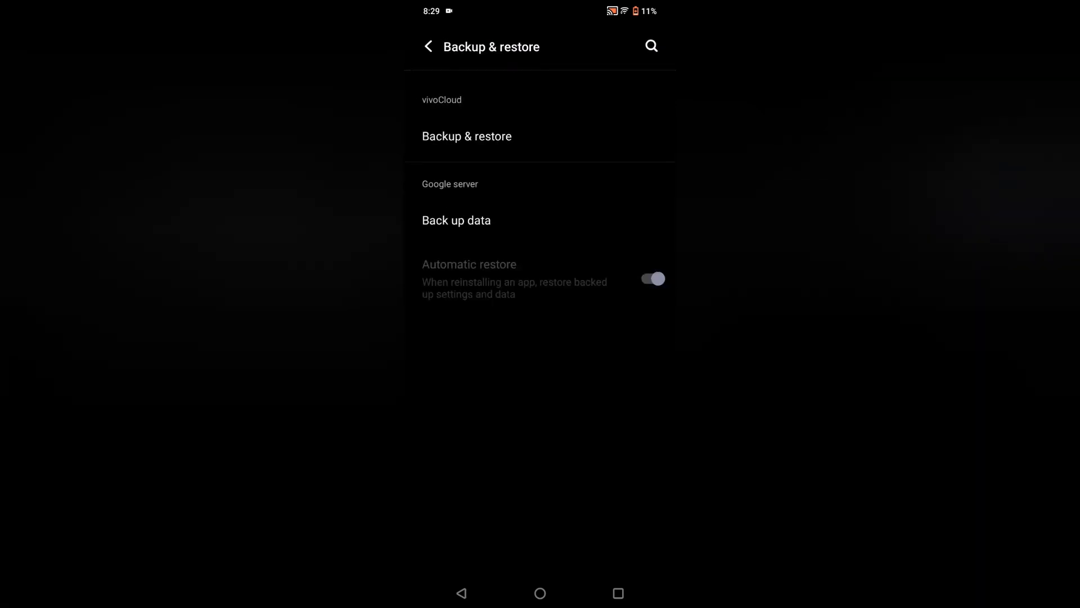
scroll("up", 3)
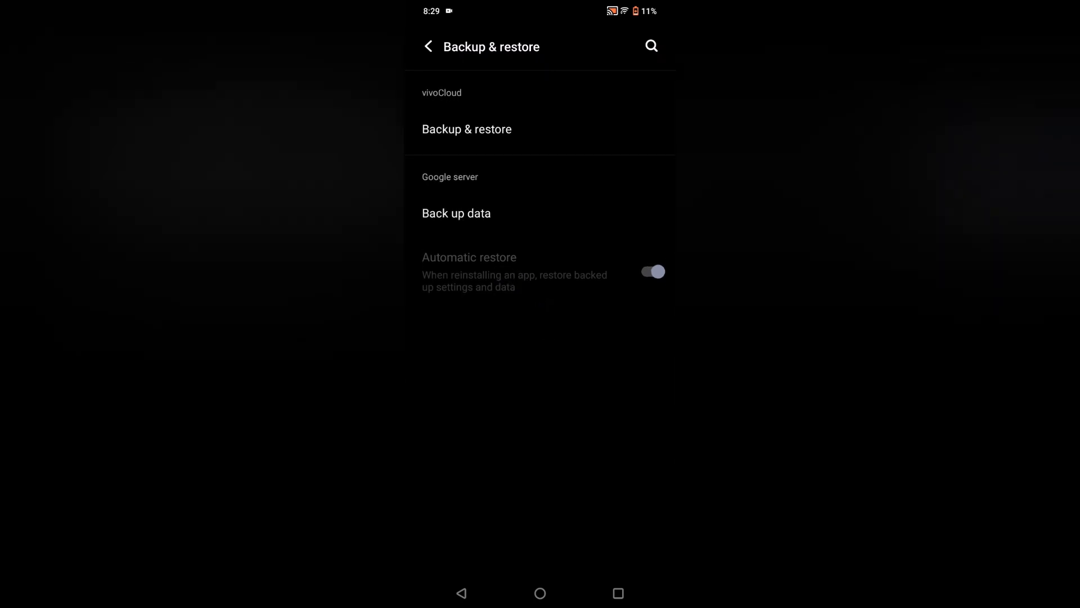
Tap Back up data under Google server for Google One's 'Back up your device' screen.
left_click(456, 213)
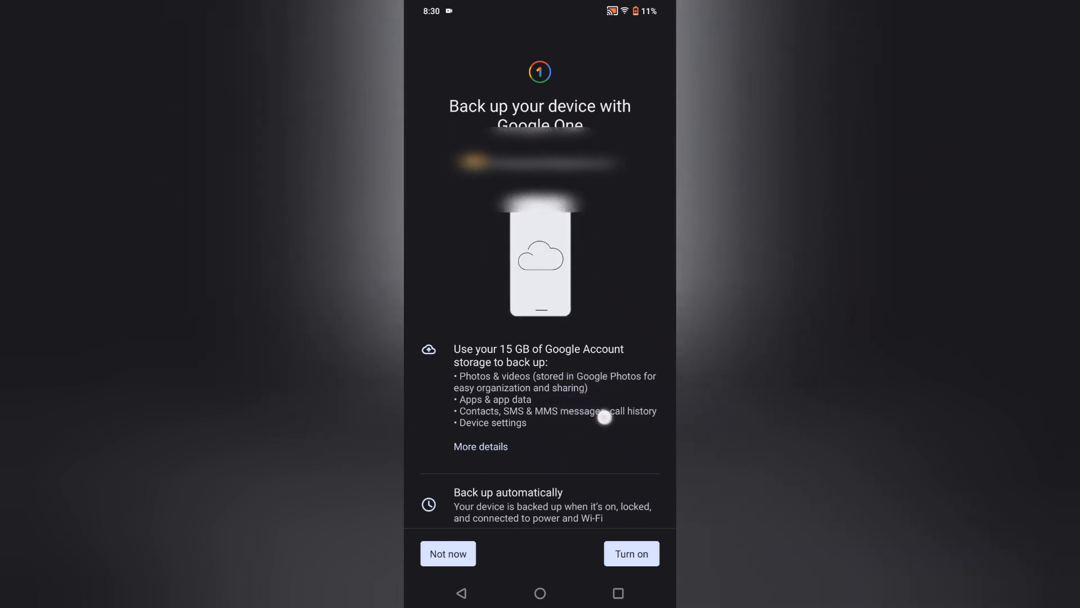
mouse_move(589, 441)
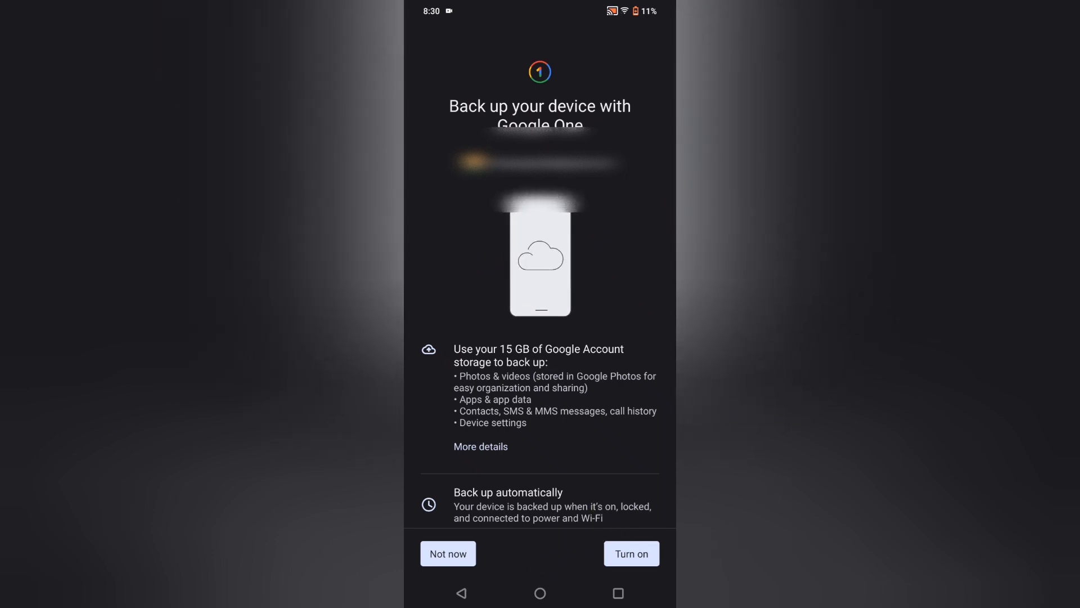
Dismiss the Google One offer and open the vivoCloud Backup & restore entry.
left_click(447, 553)
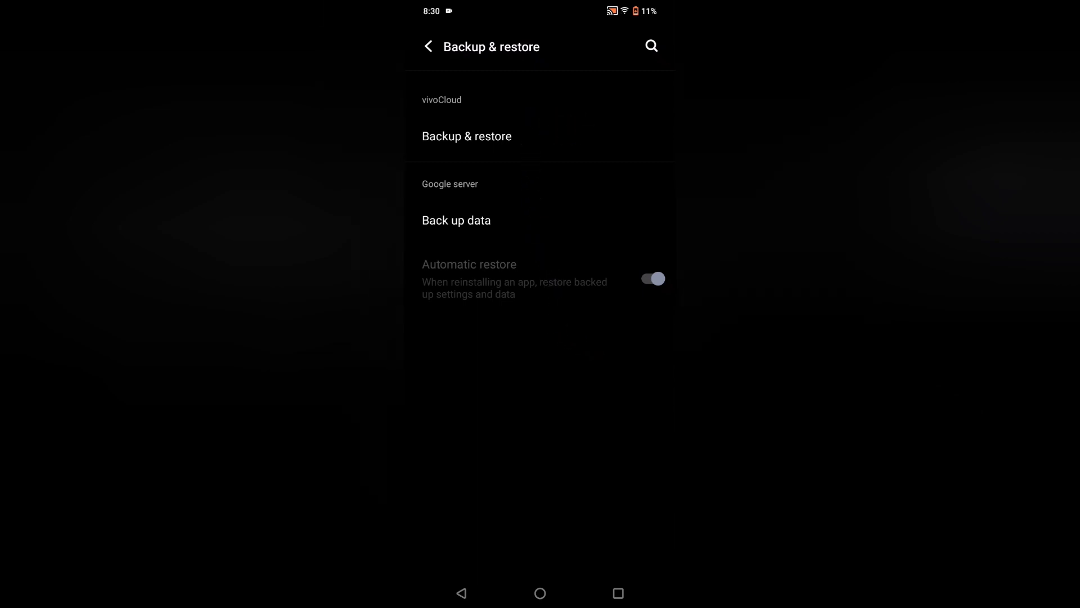
left_click(587, 134)
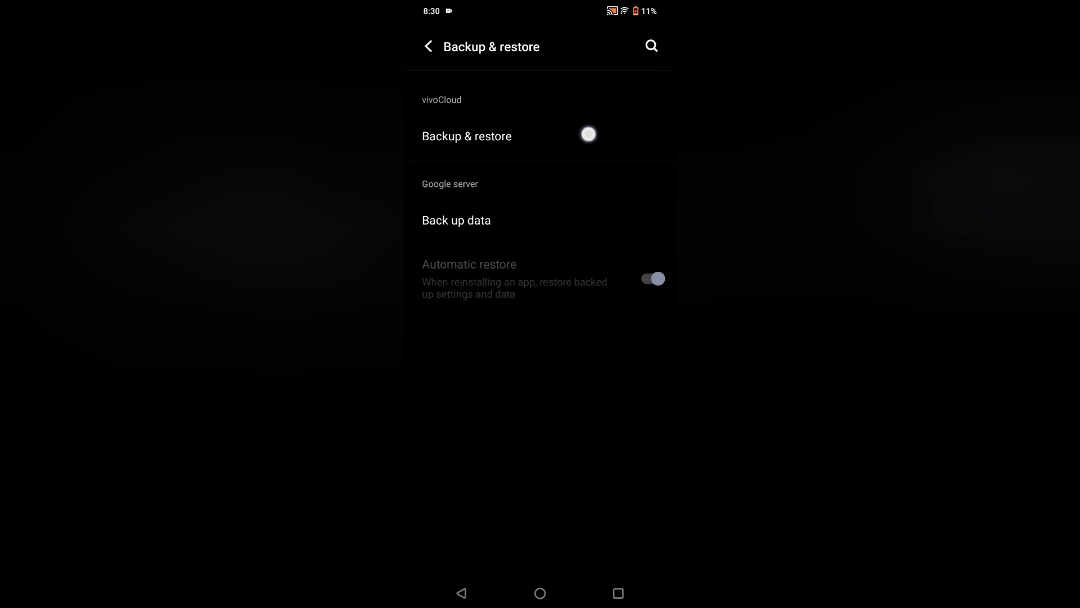
left_click(456, 220)
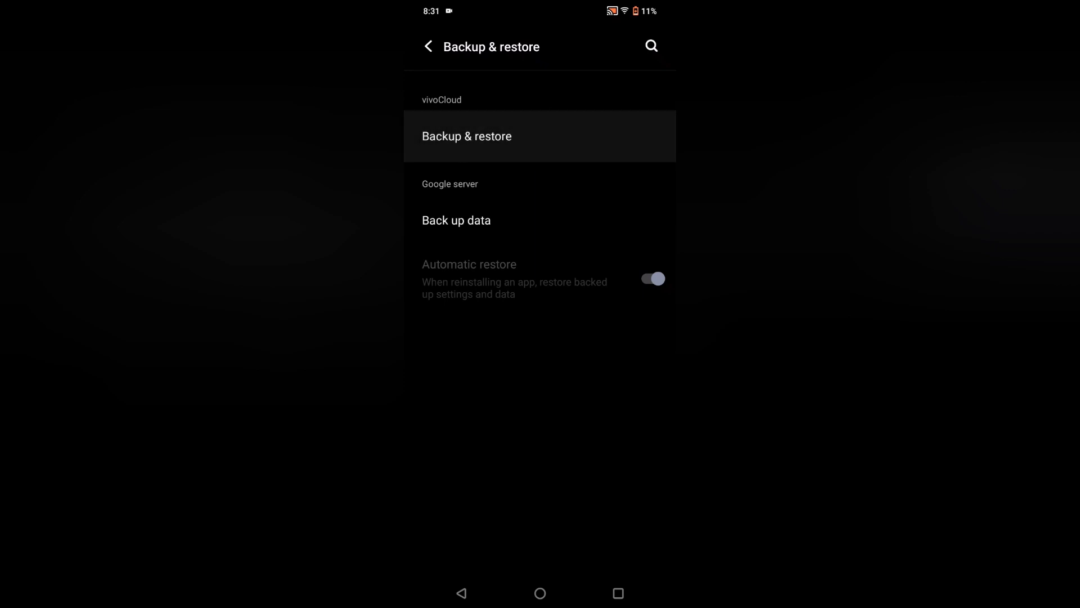
left_click(466, 136)
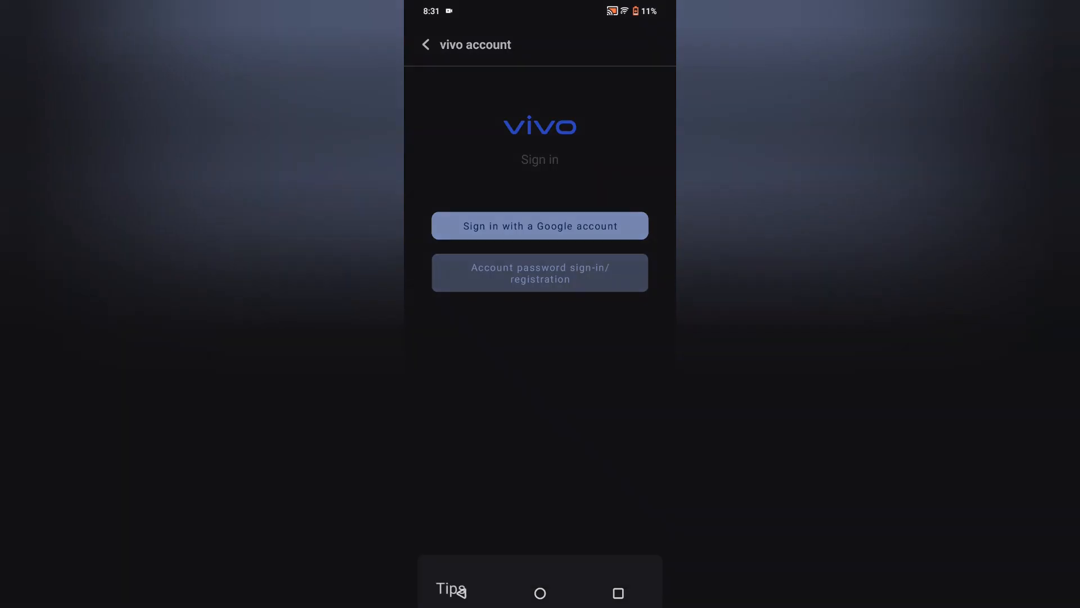
left_click(426, 44)
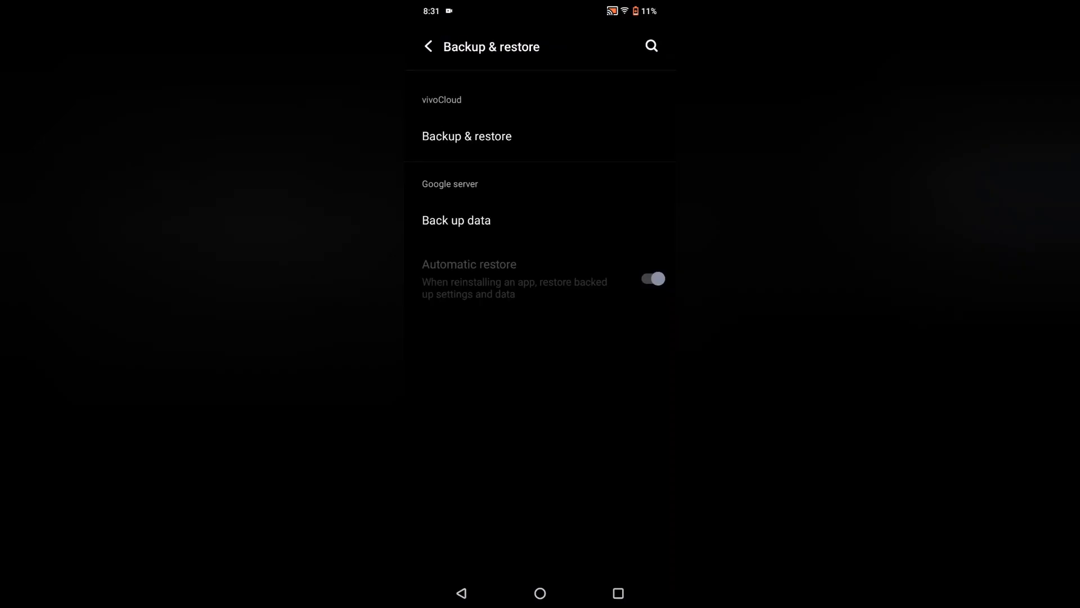
Close Settings to the home screen and open the app drawer's full app list.
left_click(617, 592)
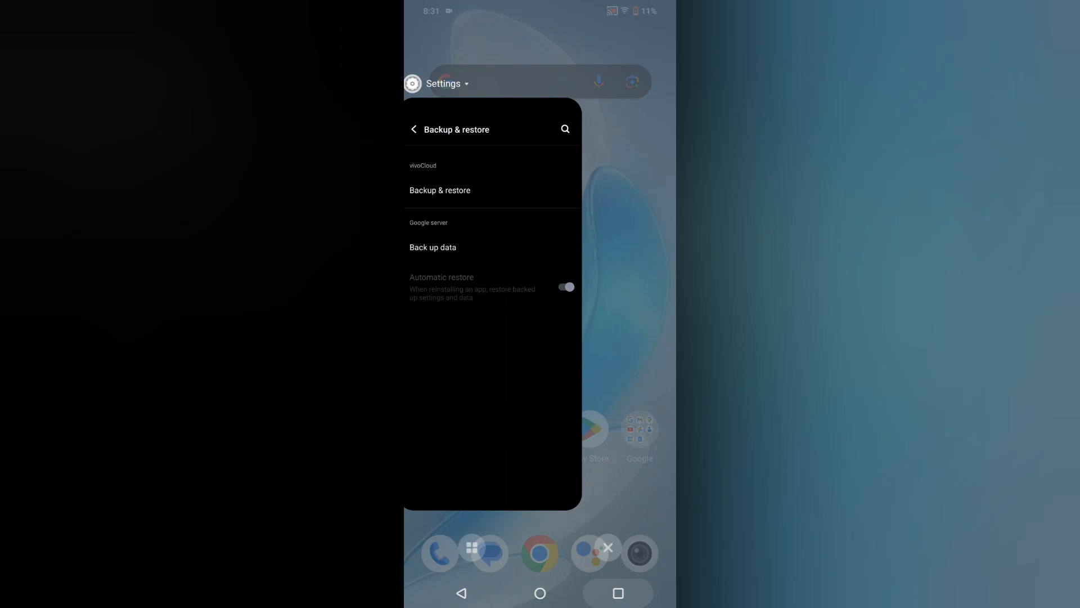
left_click(539, 592)
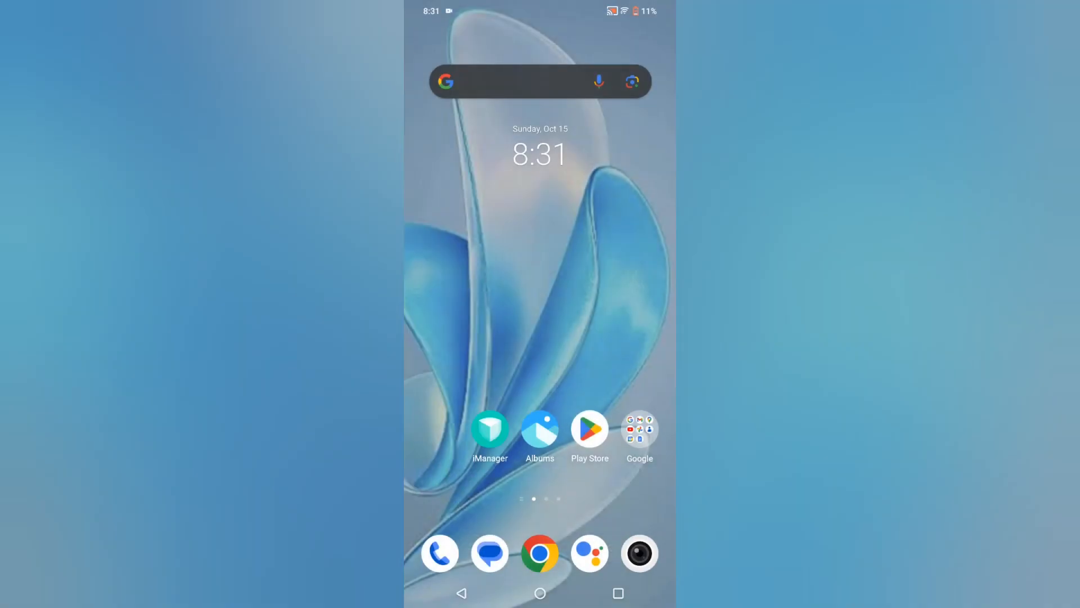
scroll("up", 3)
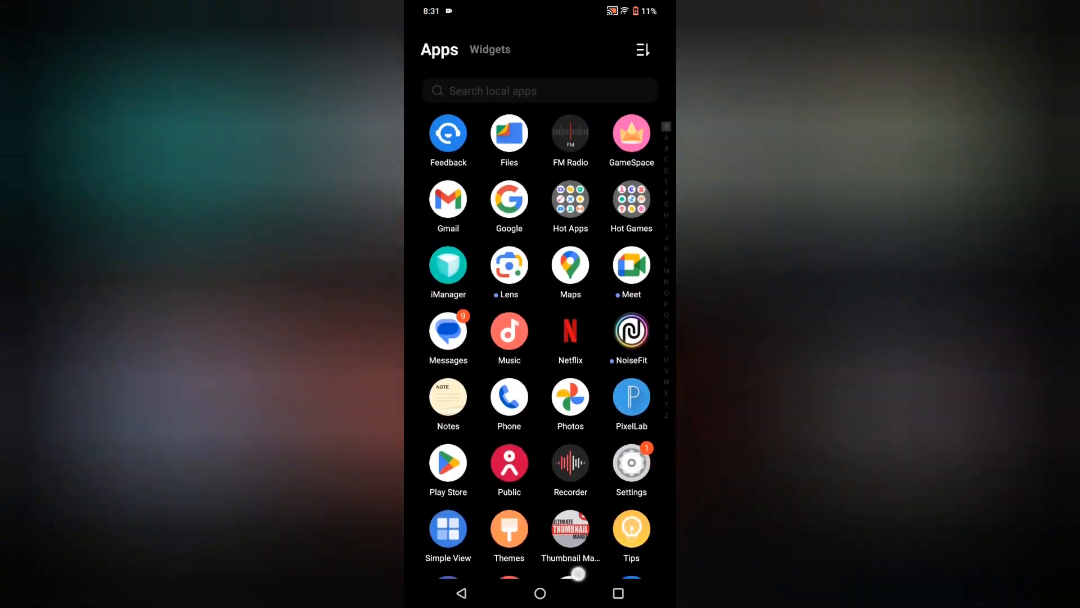
scroll("down", 3)
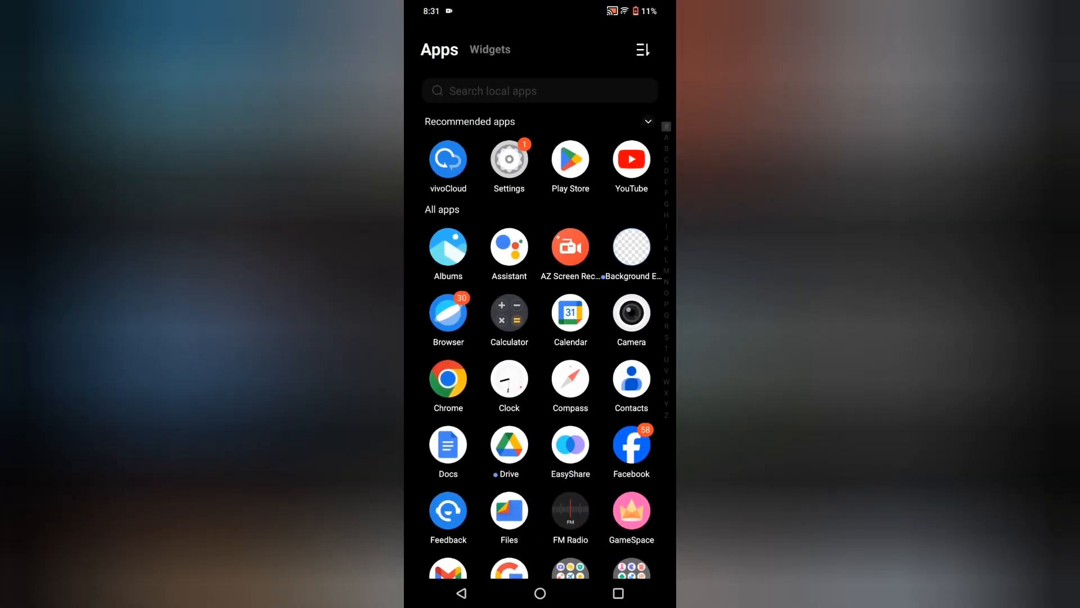